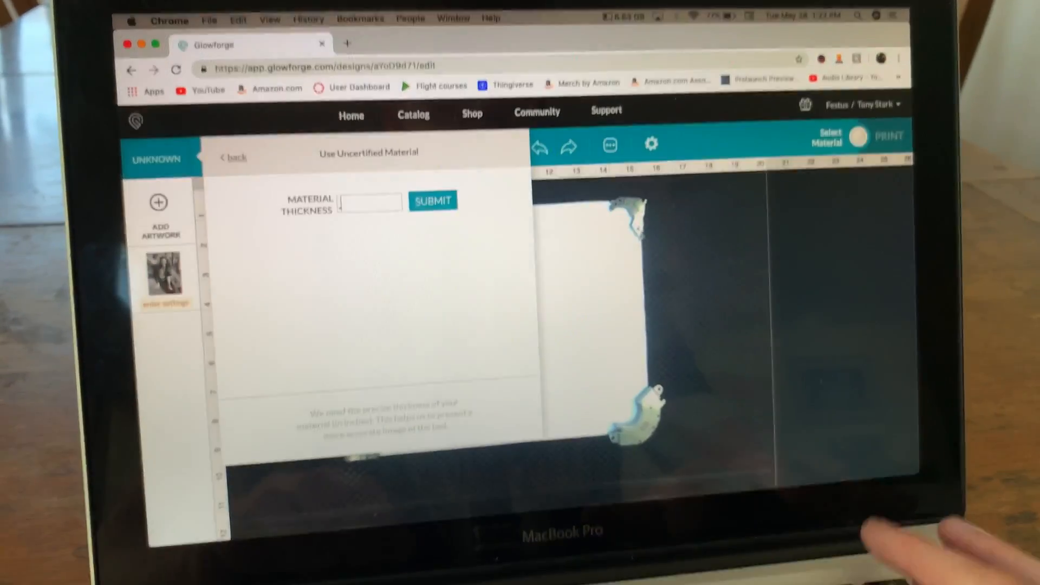
Step: Submit the material thickness, then set manual engrave settings: speed 1000, grayscale Convert to dots, 270 LPI
click(432, 201)
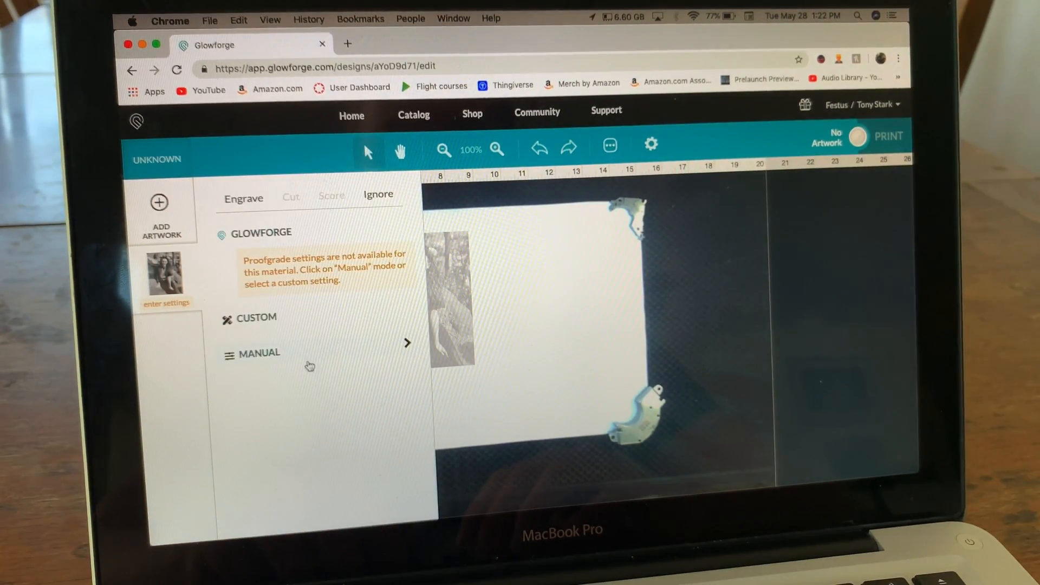
click(259, 353)
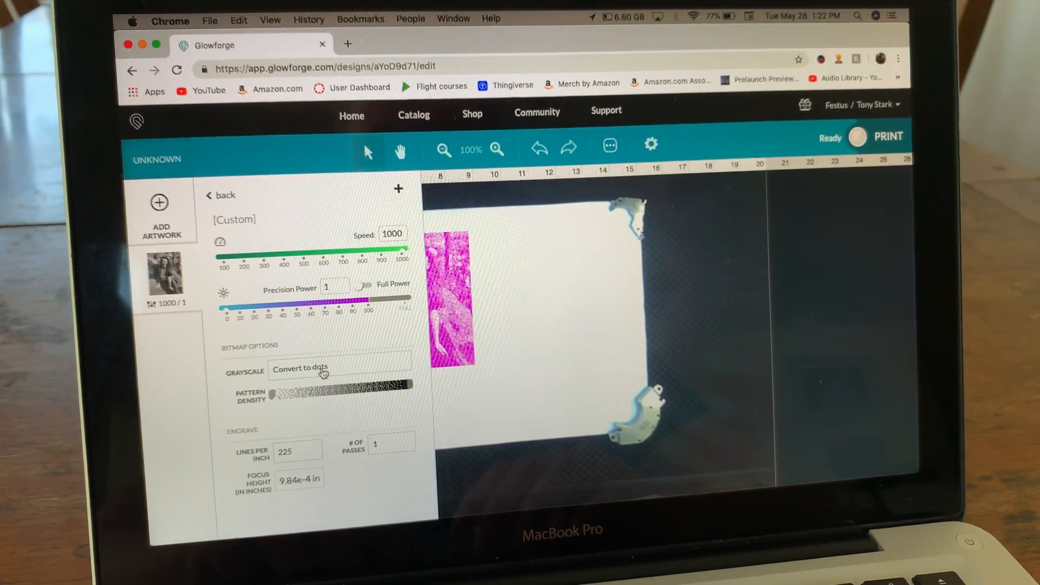
click(298, 451)
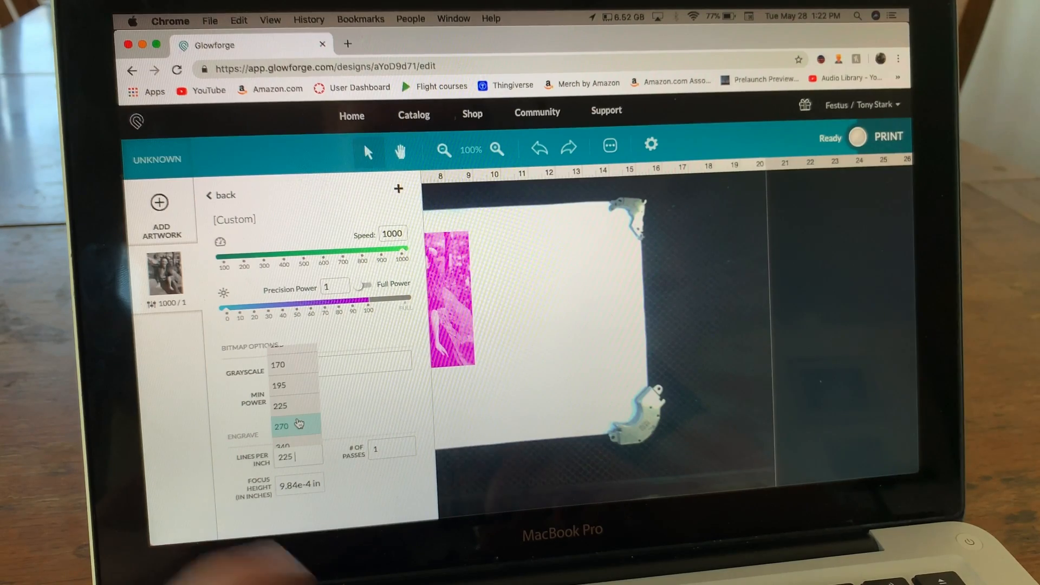
click(281, 425)
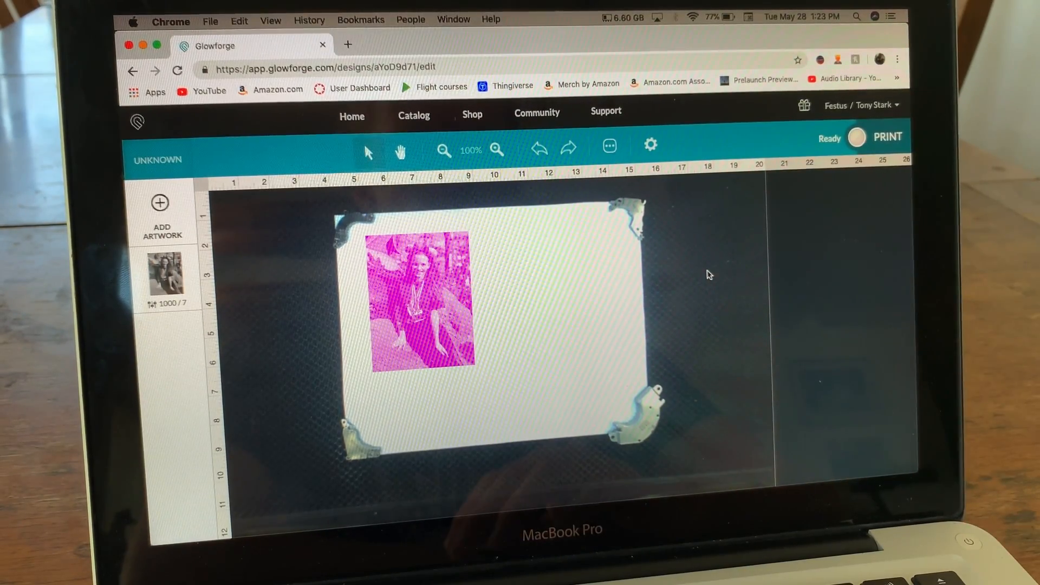
Step: Send the photo engrave job to the Glowforge with Print
click(886, 137)
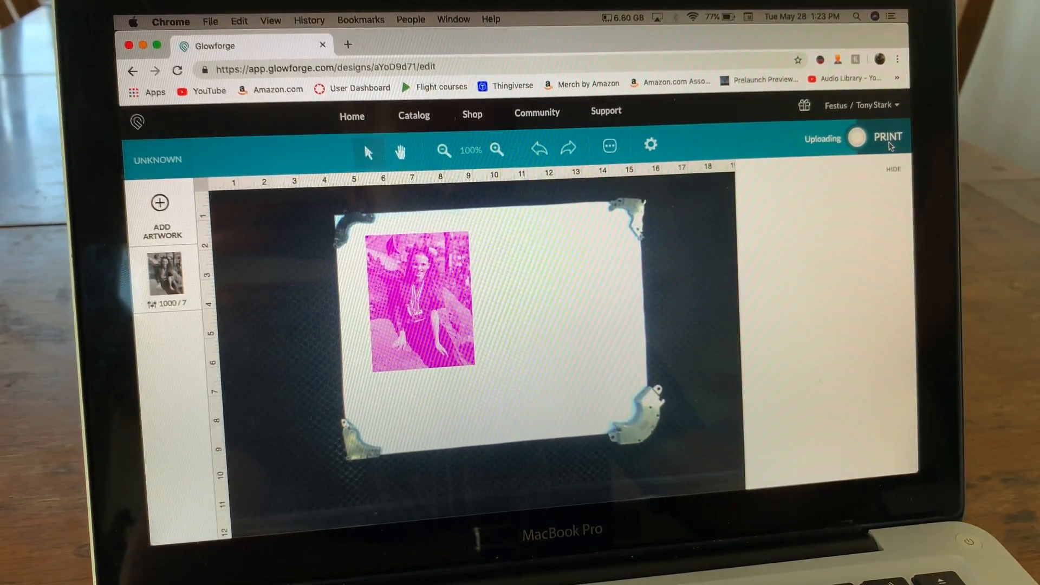
click(887, 137)
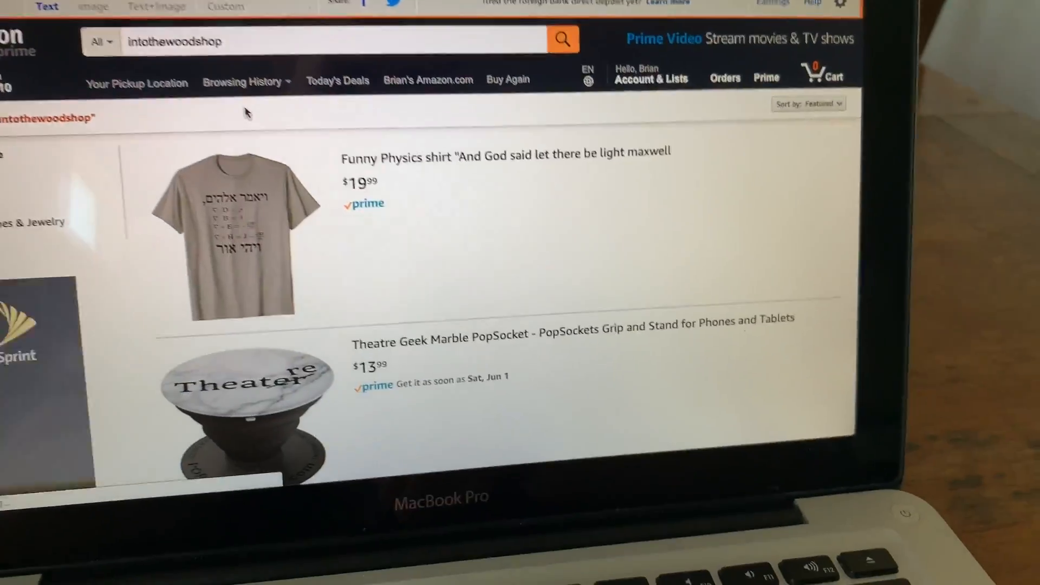
scroll(down, 3)
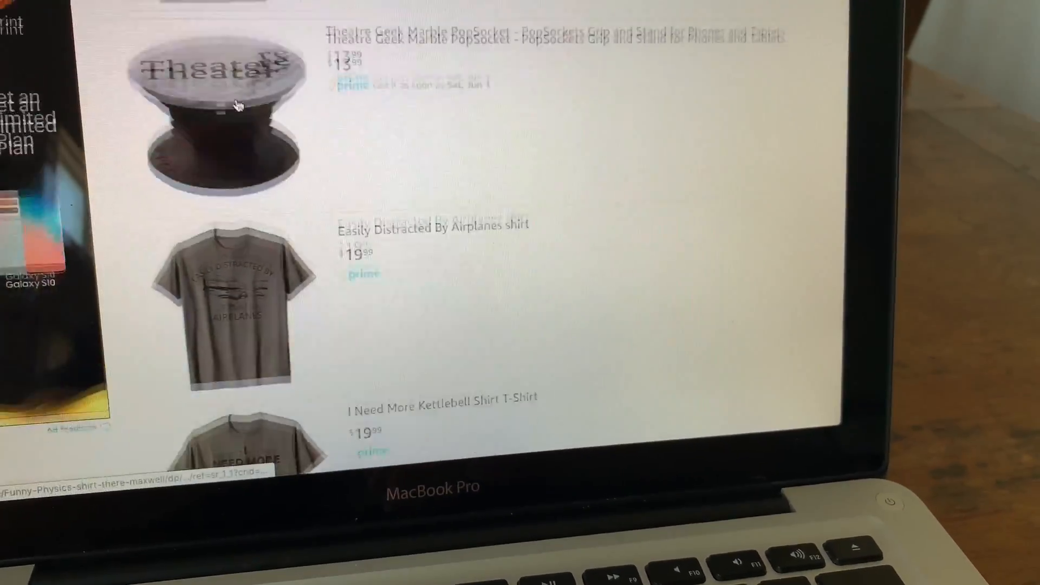
scroll(down, 3)
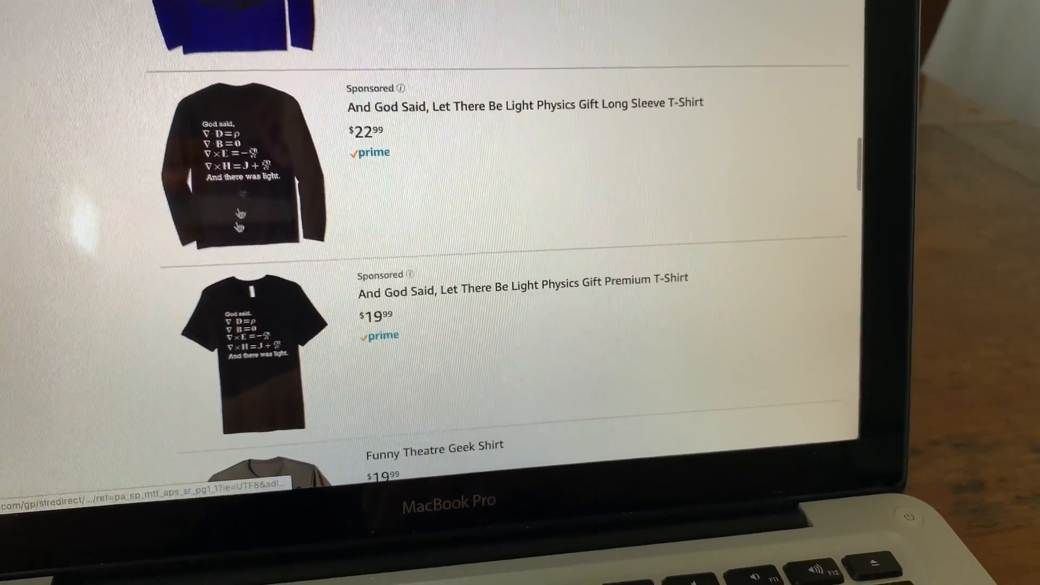
scroll(down, 3)
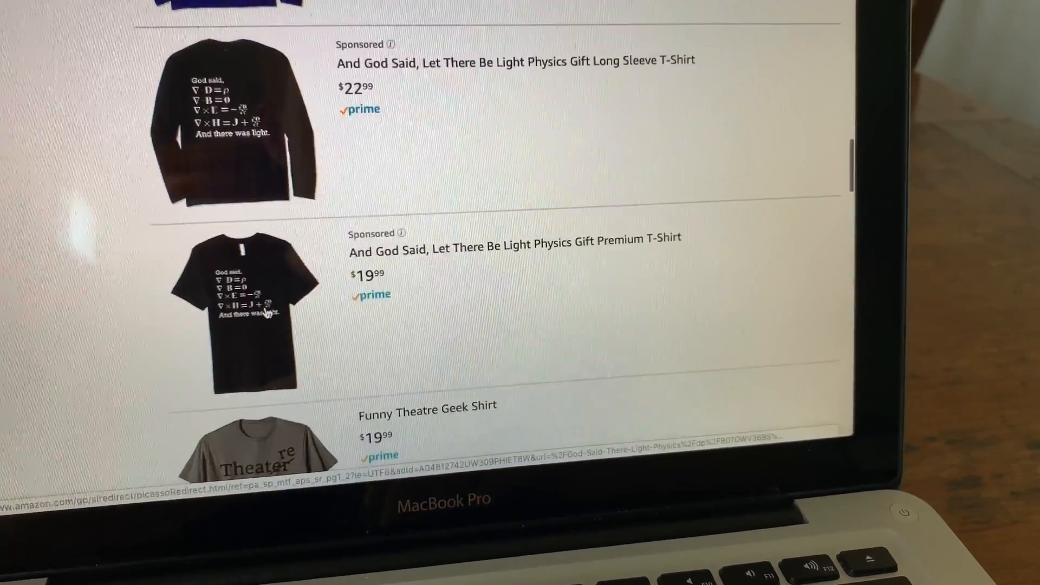
scroll(down, 3)
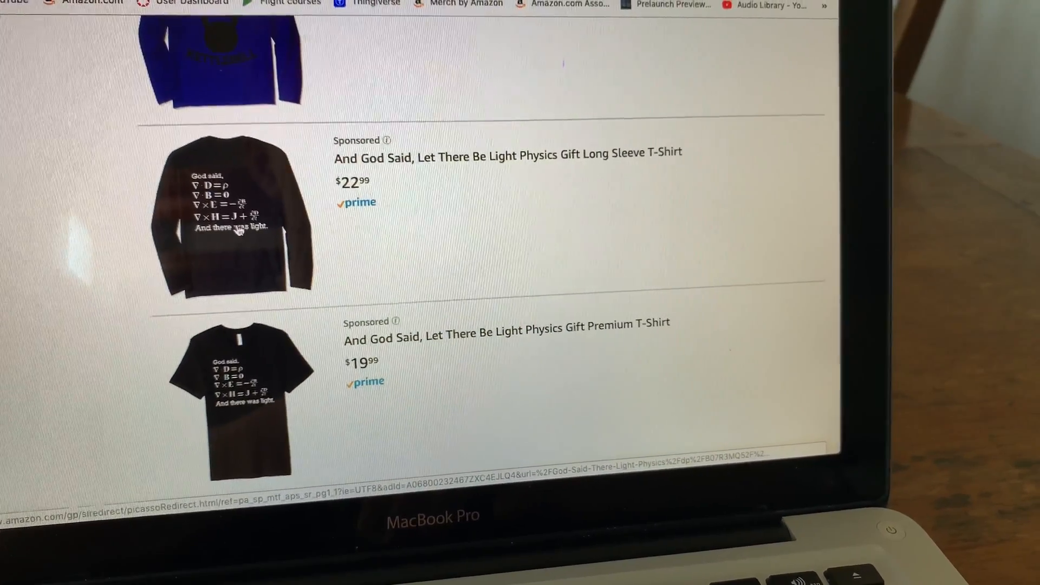
scroll(down, 3)
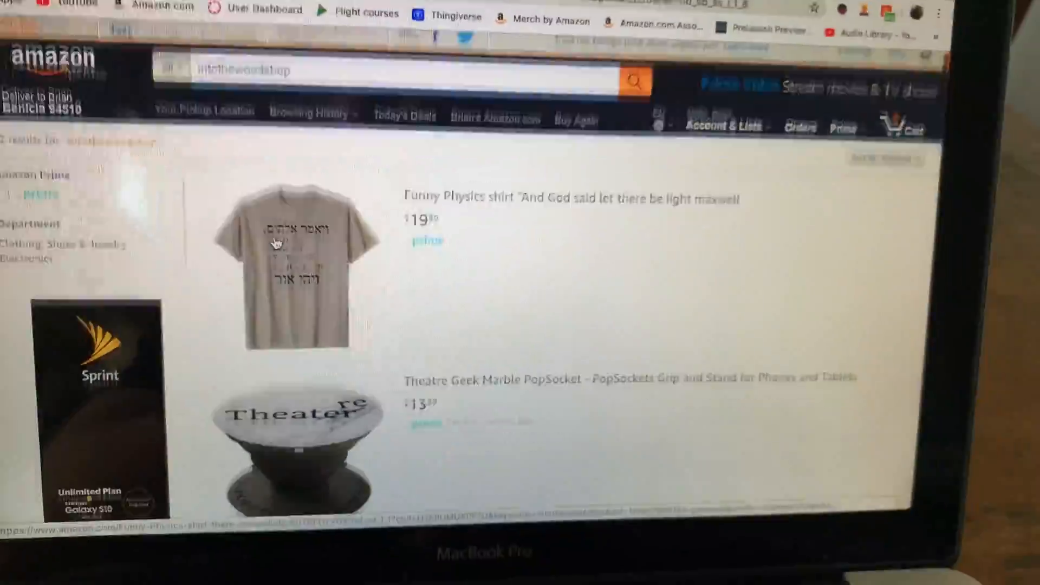
scroll(down, 3)
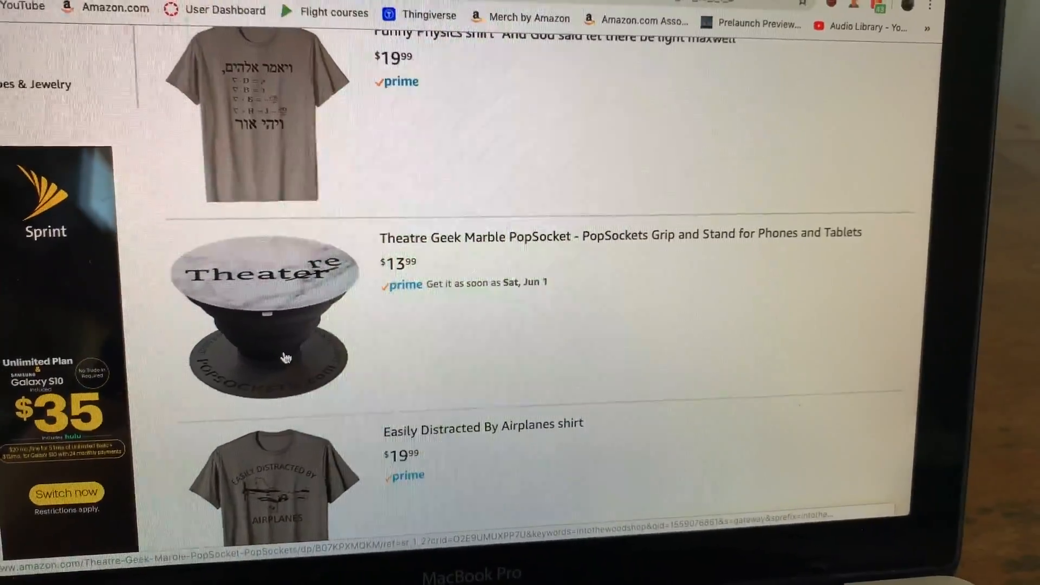
scroll(down, 3)
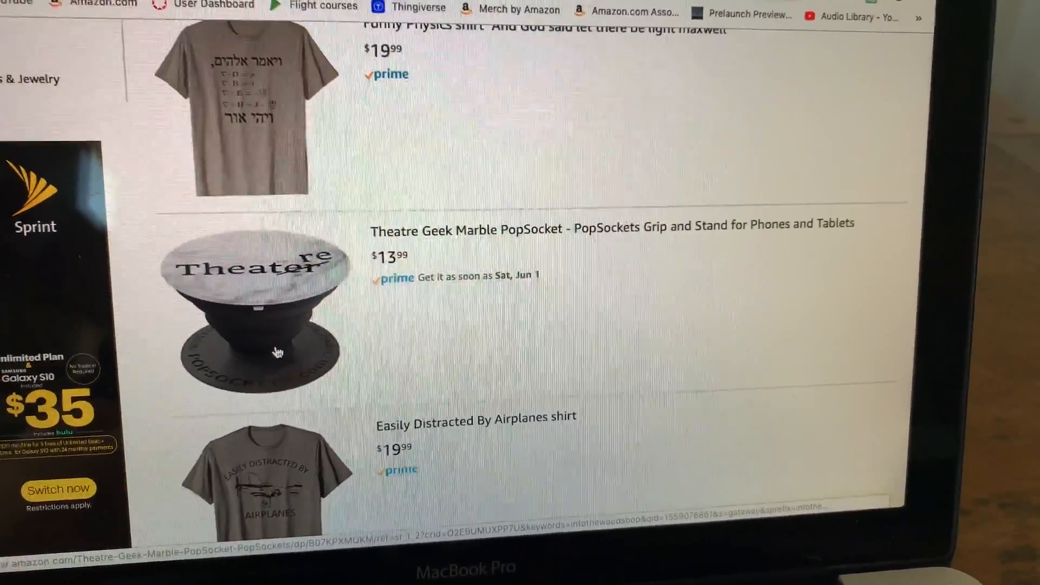
scroll(down, 3)
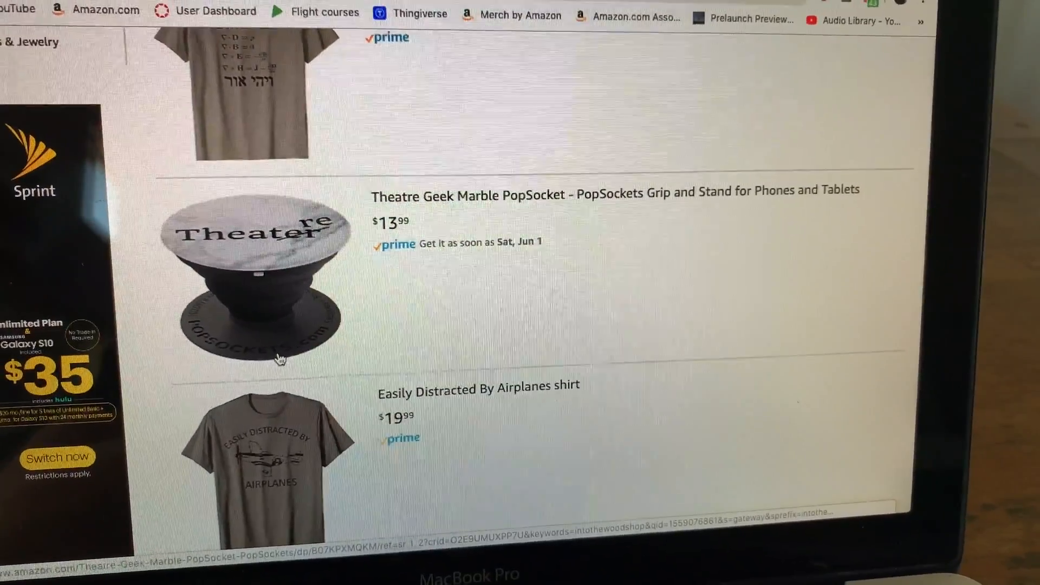